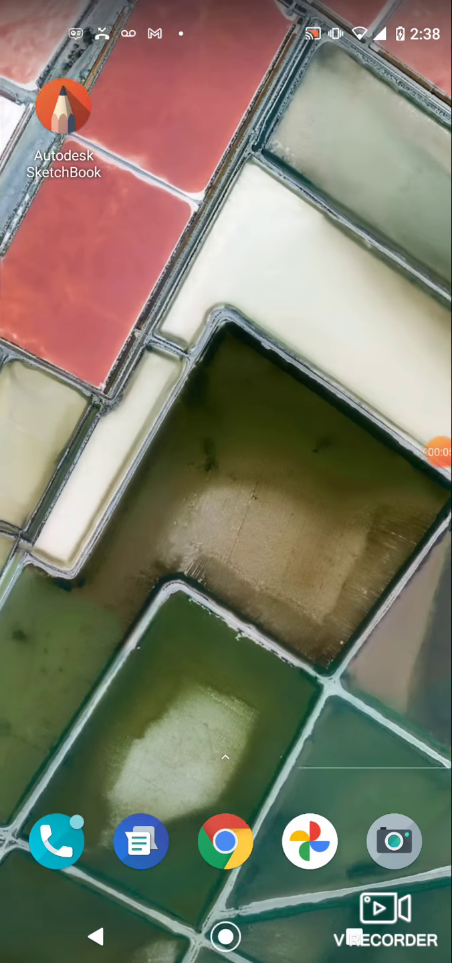
Launch Autodesk SketchBook from the Android home screen.
left_click(61, 115)
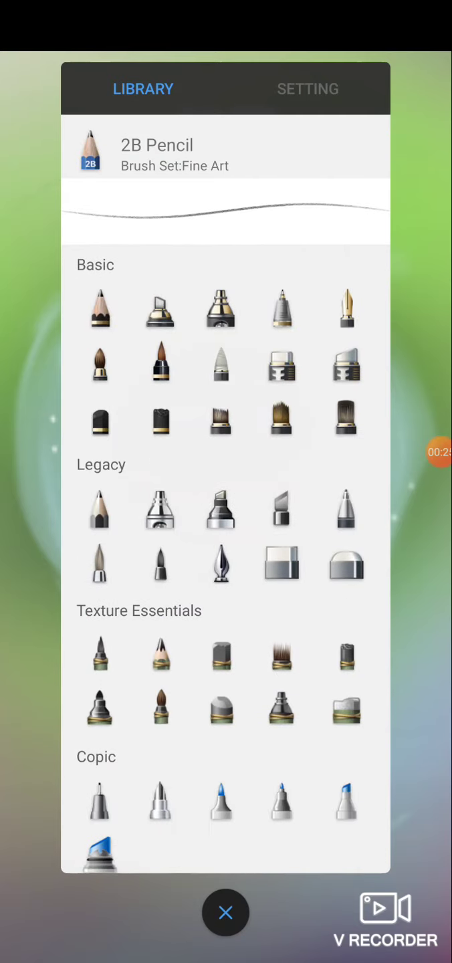
Sample the pale grey-green from the eye and shift it toward a muted brownish red for the iris.
left_click(281, 662)
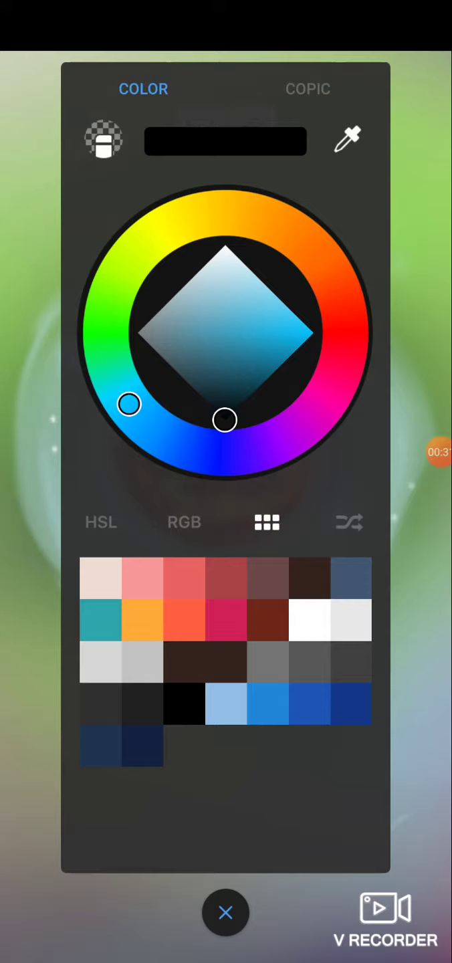
left_click(225, 912)
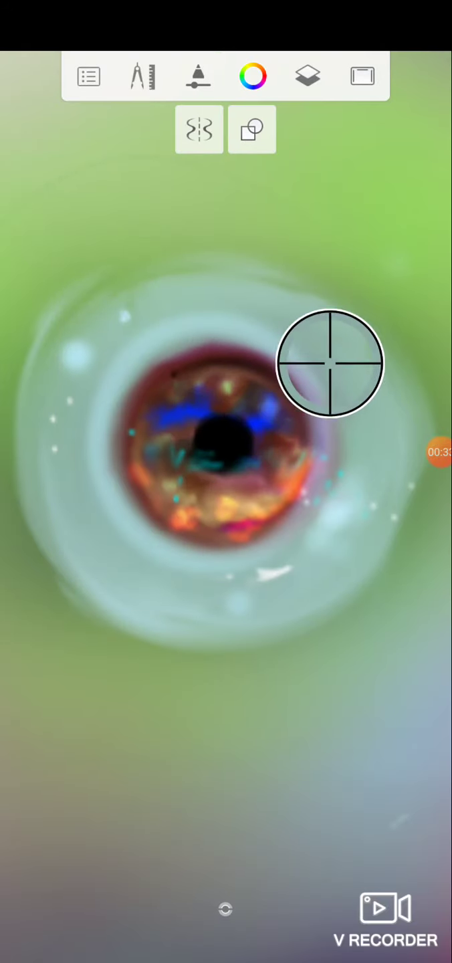
left_click(253, 76)
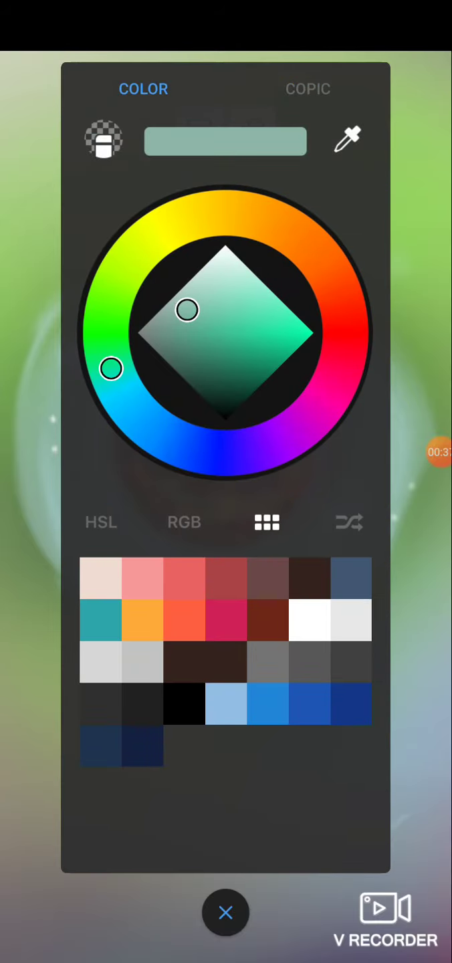
left_click_drag(109, 367, 341, 300)
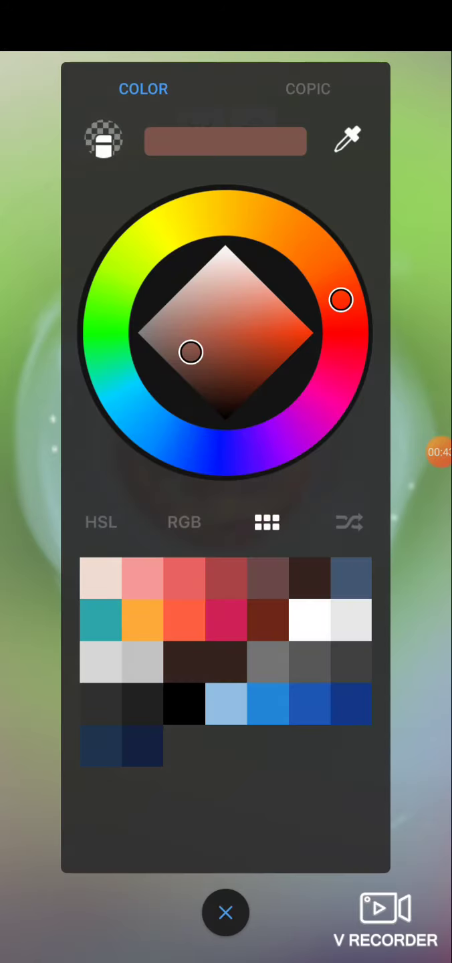
left_click(224, 912)
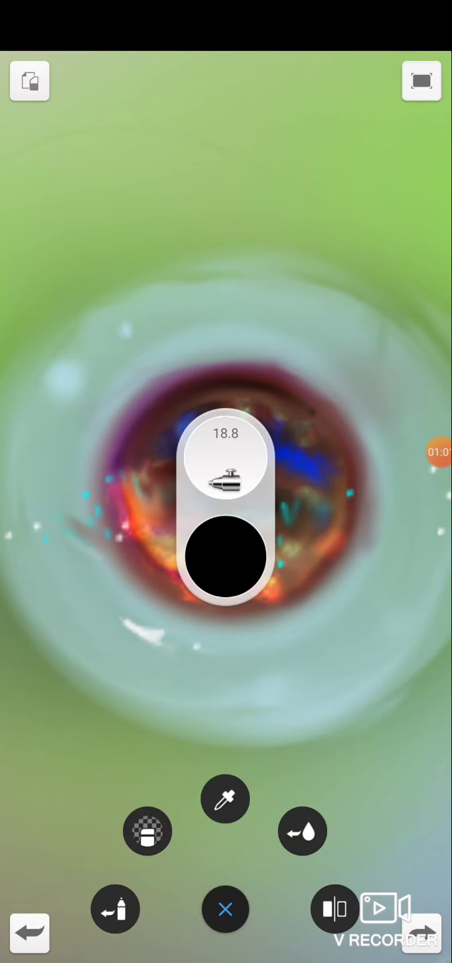
Pick a new colour via the tools and colour picker, then return to painting the eye.
left_click(225, 908)
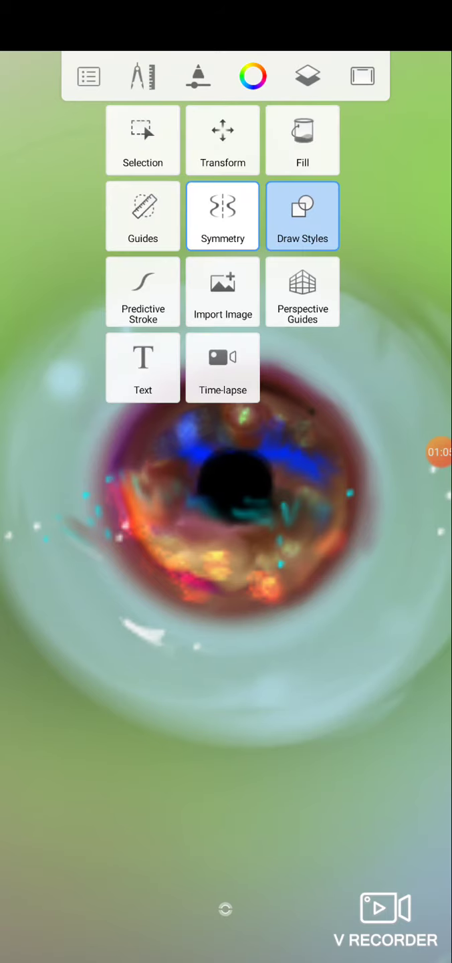
left_click(251, 75)
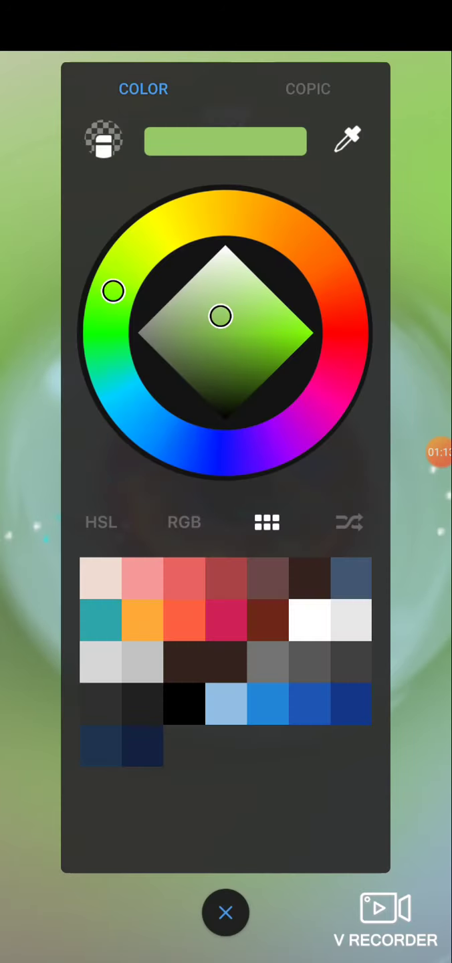
left_click(226, 912)
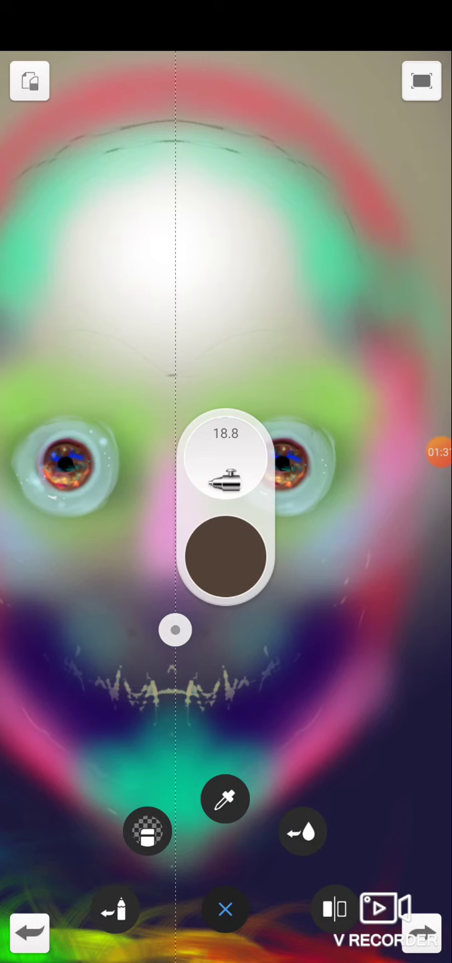
left_click(224, 910)
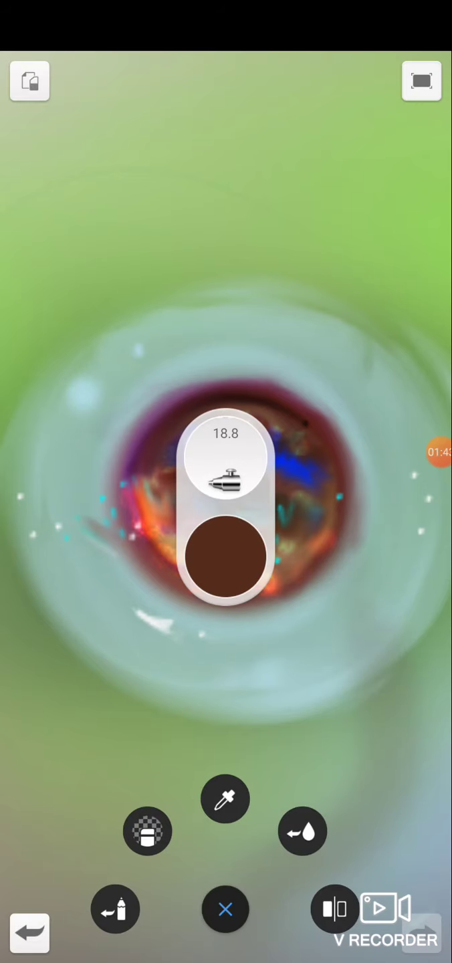
Dismiss the brush quick options and bring up the Soft Airbrush settings after more iris painting.
left_click(224, 908)
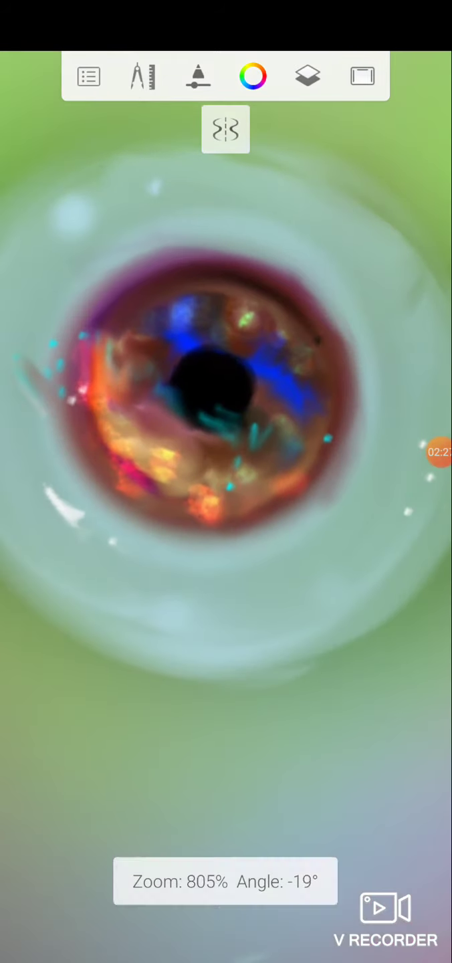
left_click(198, 75)
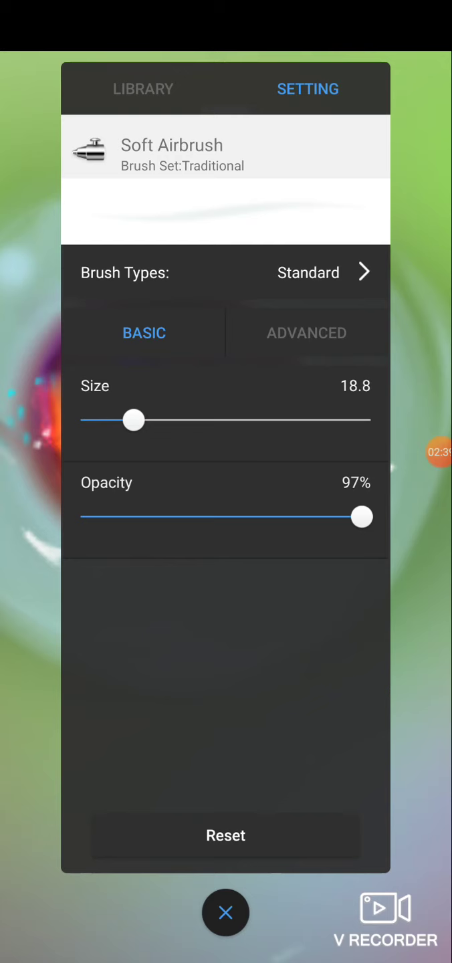
Try several Soft Airbrush sizes (9.1, 0.1, 2.2, 12.2, 3.6) and settle on 4.2.
left_click(141, 88)
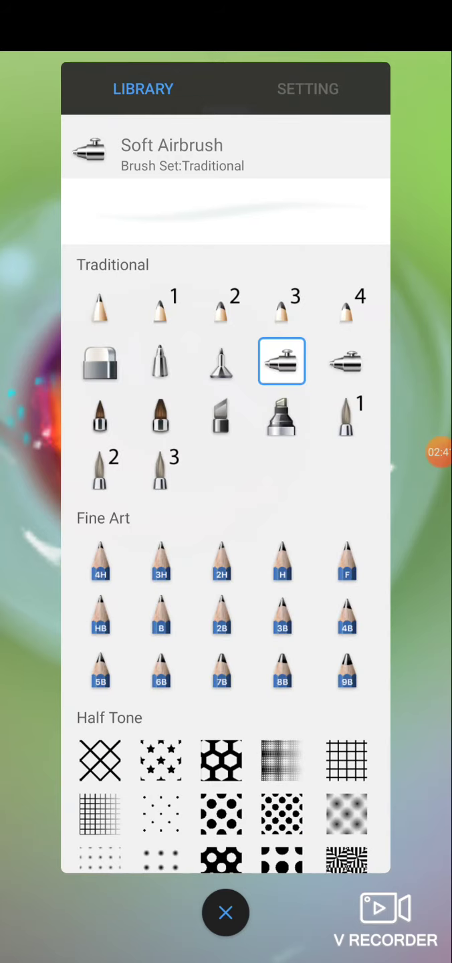
left_click(225, 913)
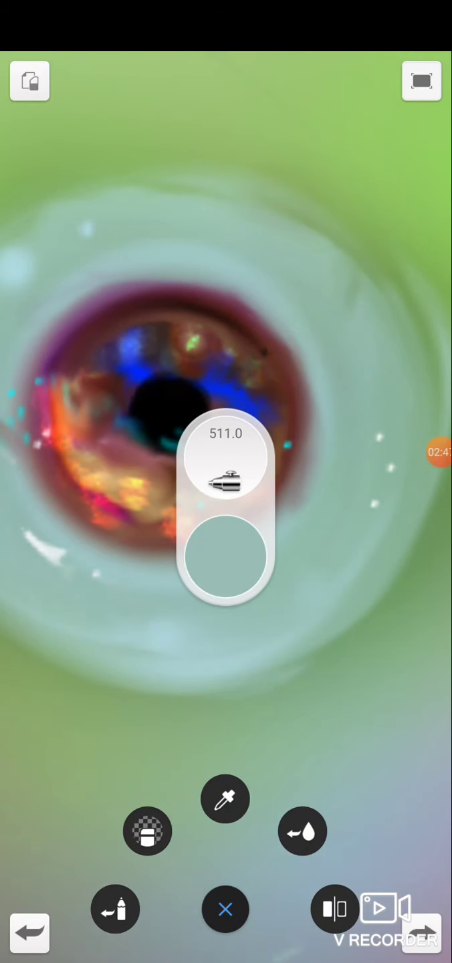
left_click(226, 479)
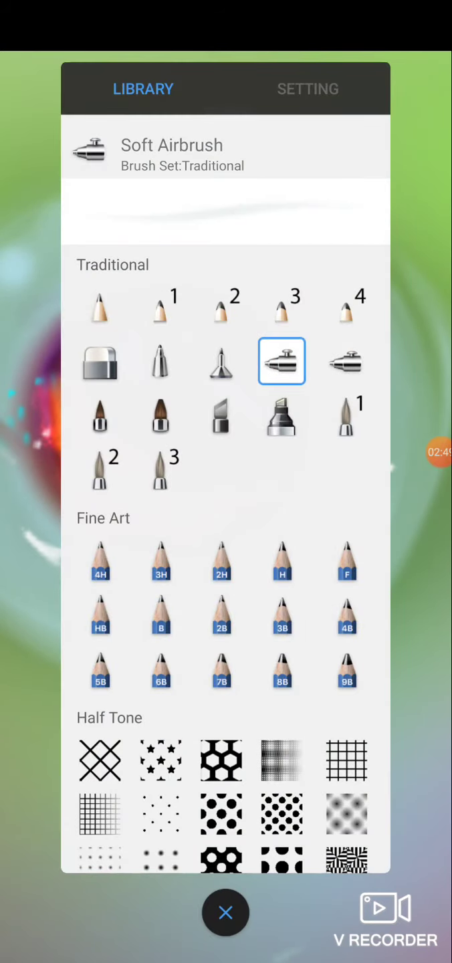
left_click(308, 88)
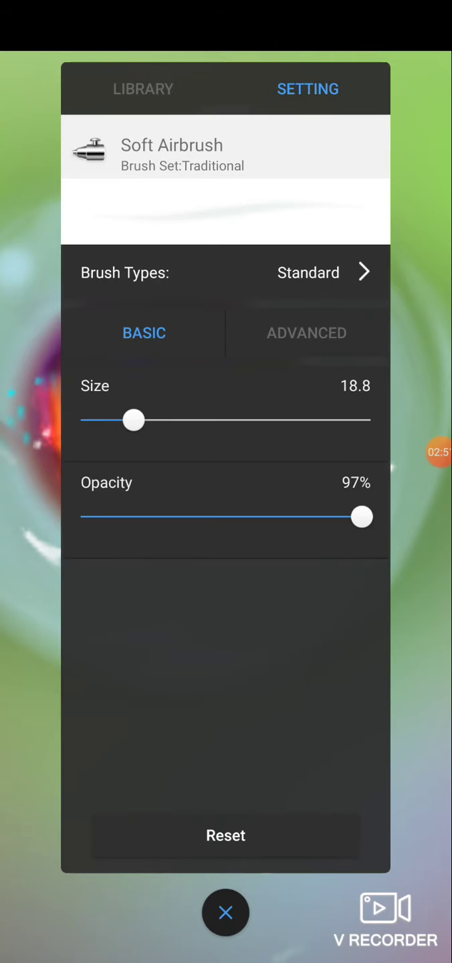
left_click_drag(133, 421, 104, 421)
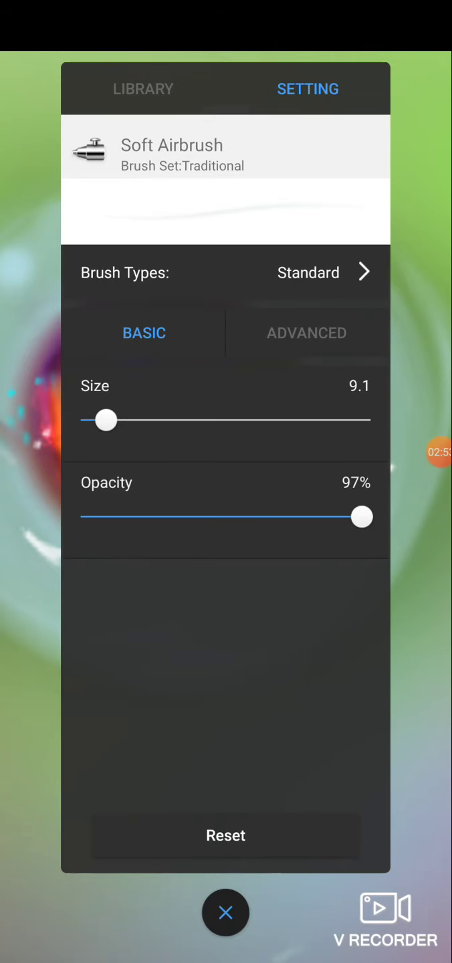
left_click_drag(107, 420, 80, 420)
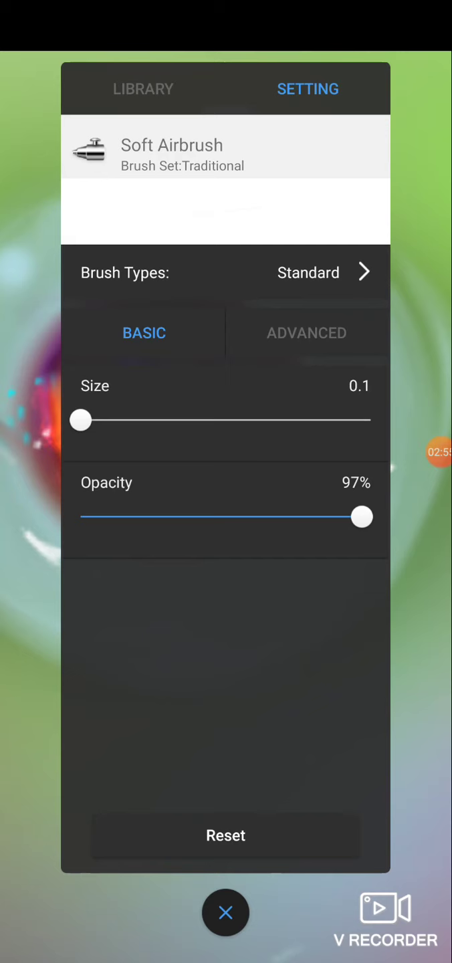
left_click_drag(80, 420, 85, 420)
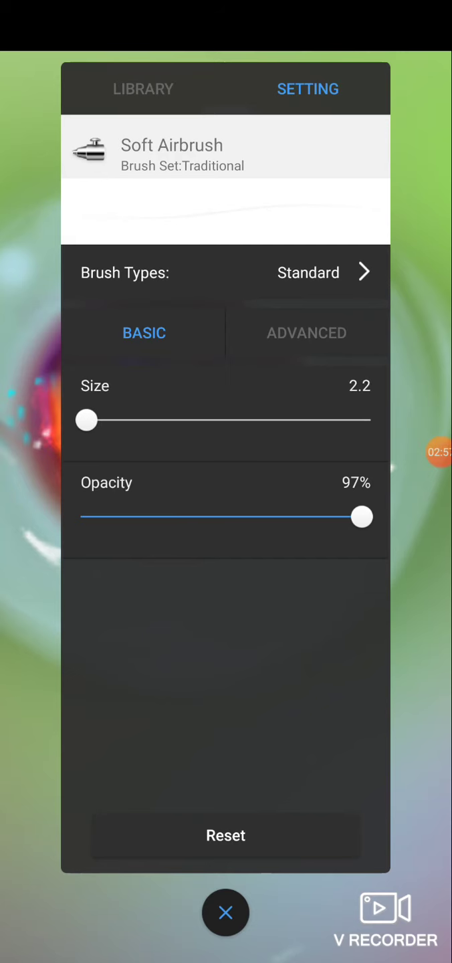
left_click_drag(84, 420, 115, 420)
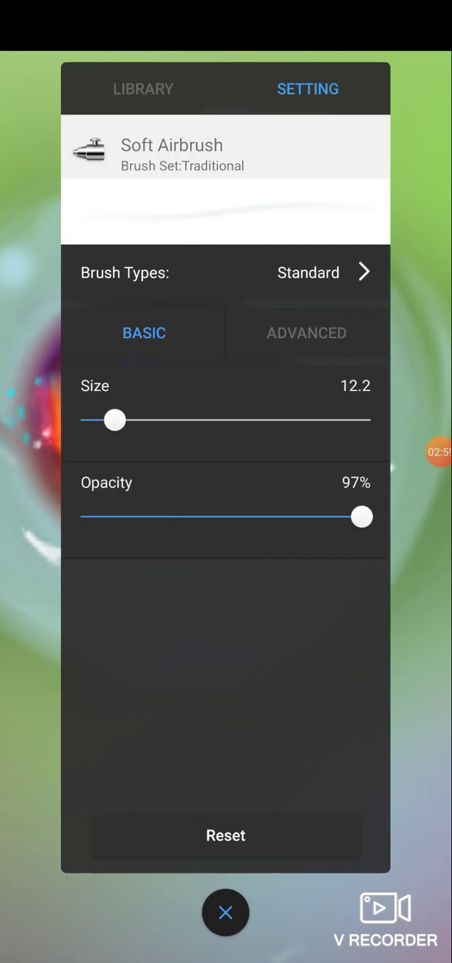
left_click_drag(113, 420, 91, 420)
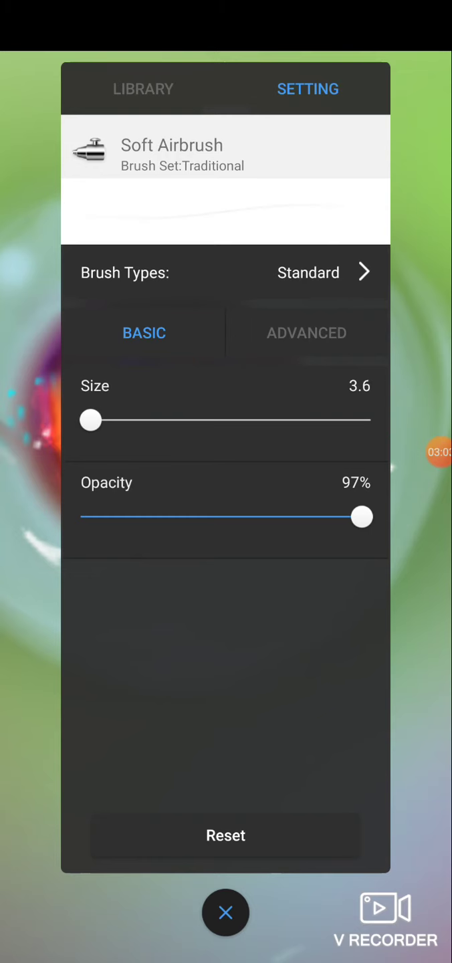
left_click_drag(91, 421, 96, 420)
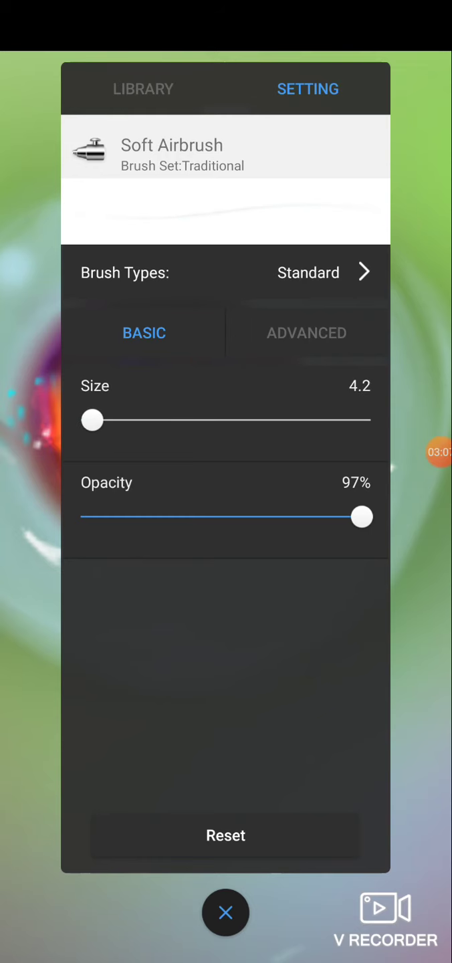
left_click(225, 912)
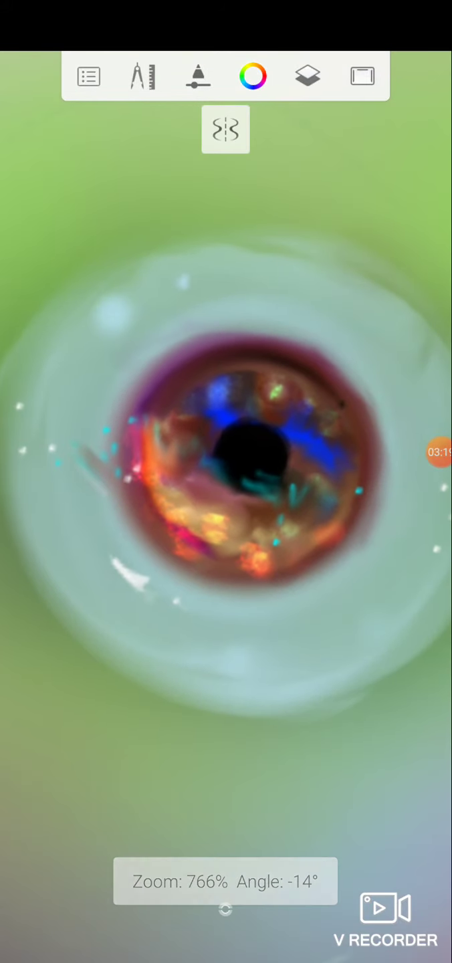
Enlarge the Soft Airbrush to about 8.3 and return to the brush library.
left_click(198, 77)
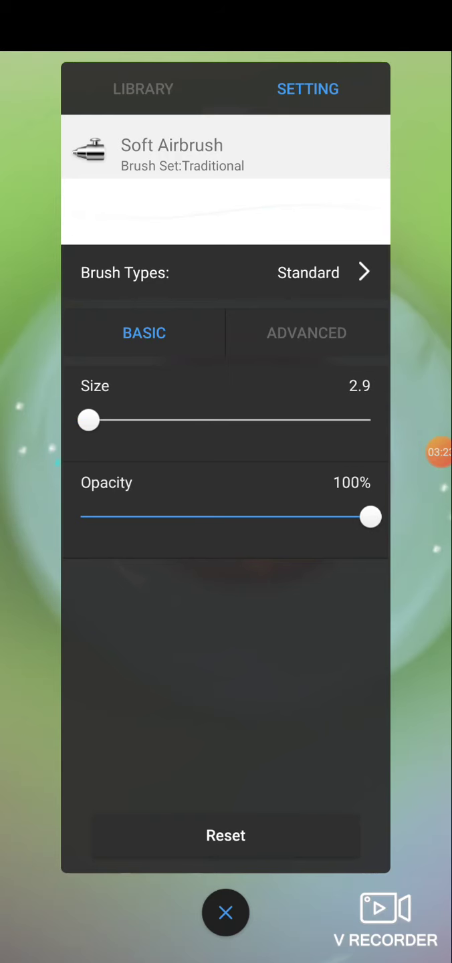
left_click(225, 913)
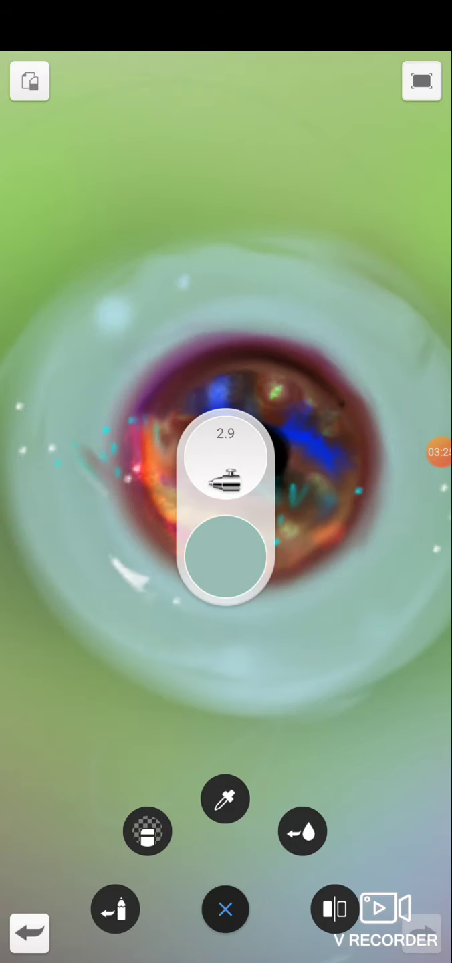
left_click(224, 476)
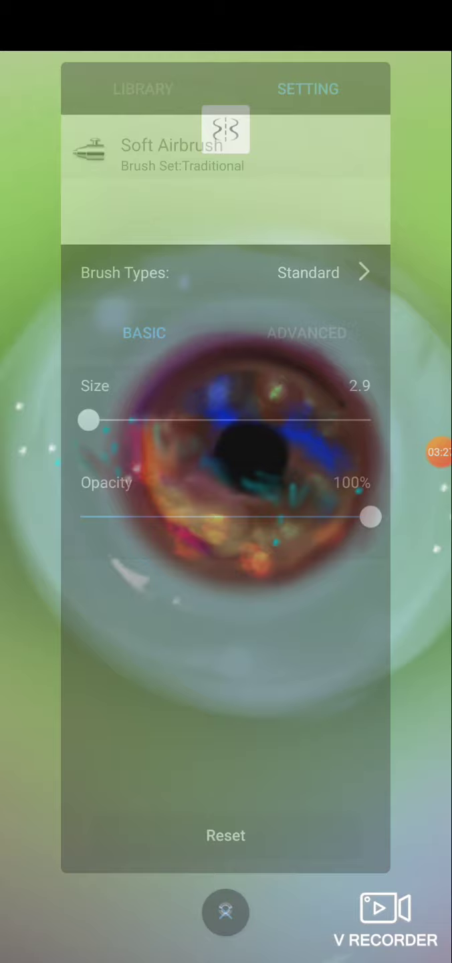
left_click_drag(89, 420, 102, 421)
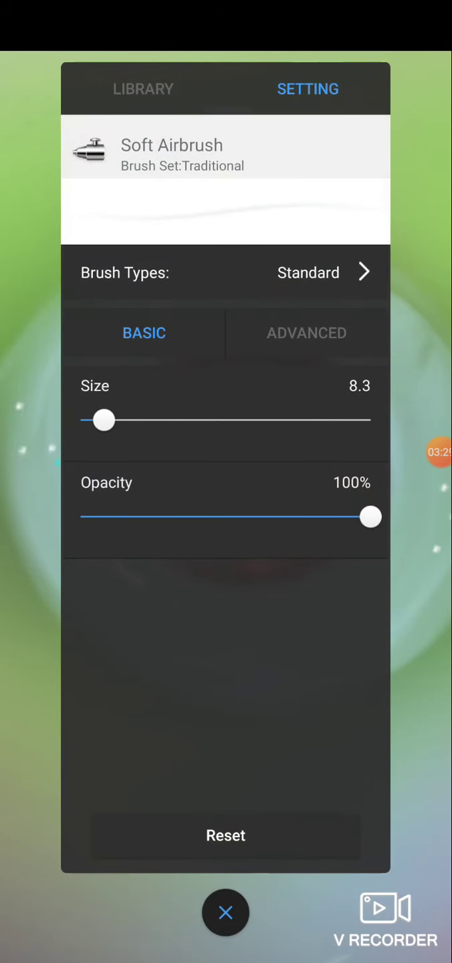
left_click(225, 913)
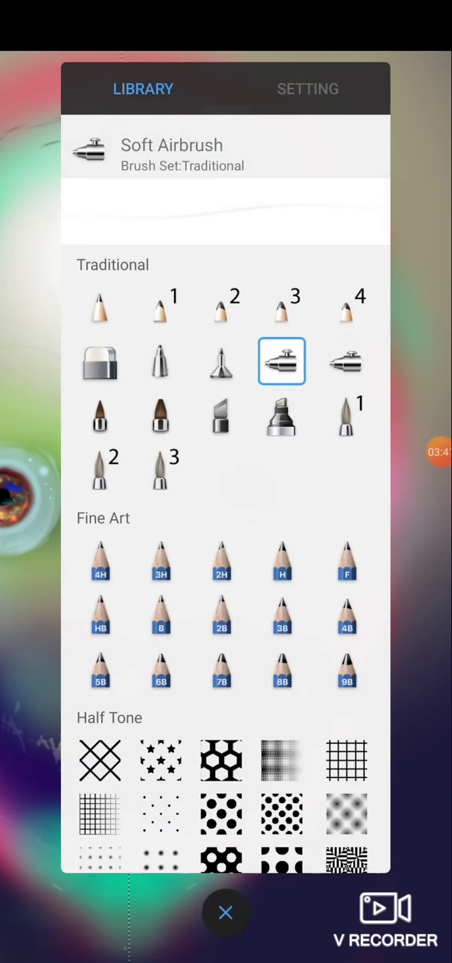
Switch to the Hard Airbrush at a tiny 1.1 size and resume painting.
left_click(308, 89)
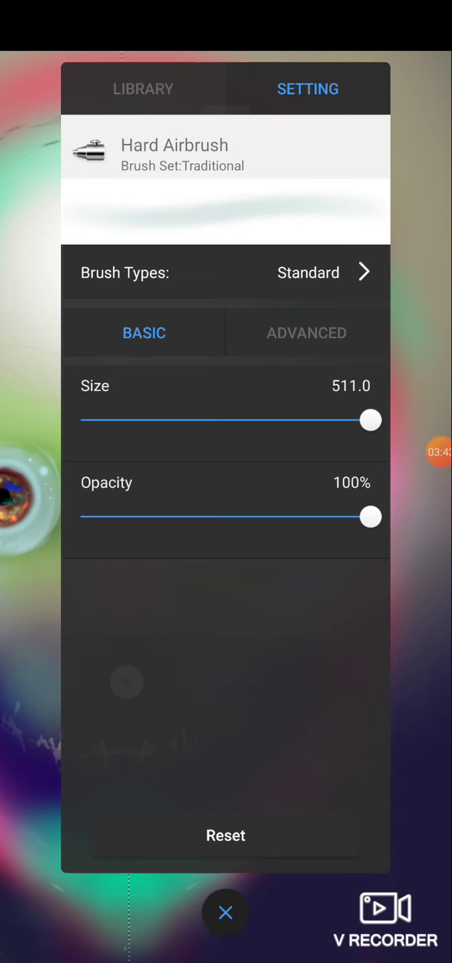
left_click_drag(369, 420, 83, 420)
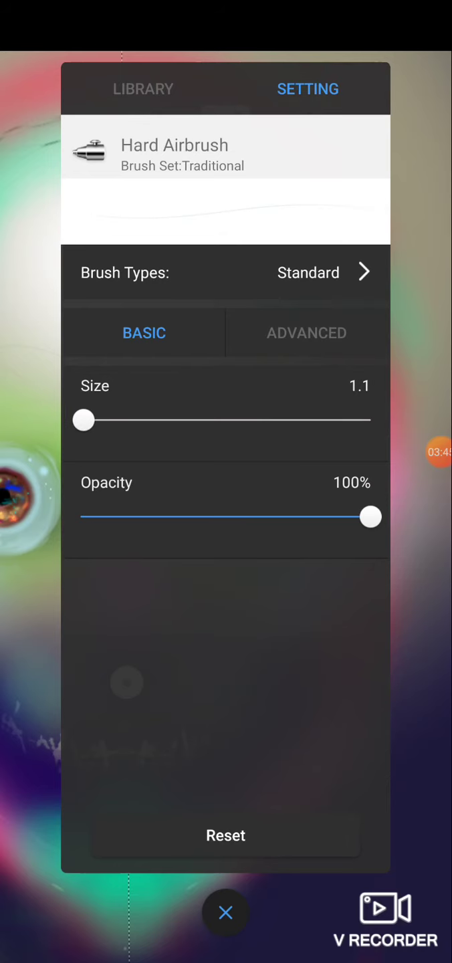
left_click(225, 913)
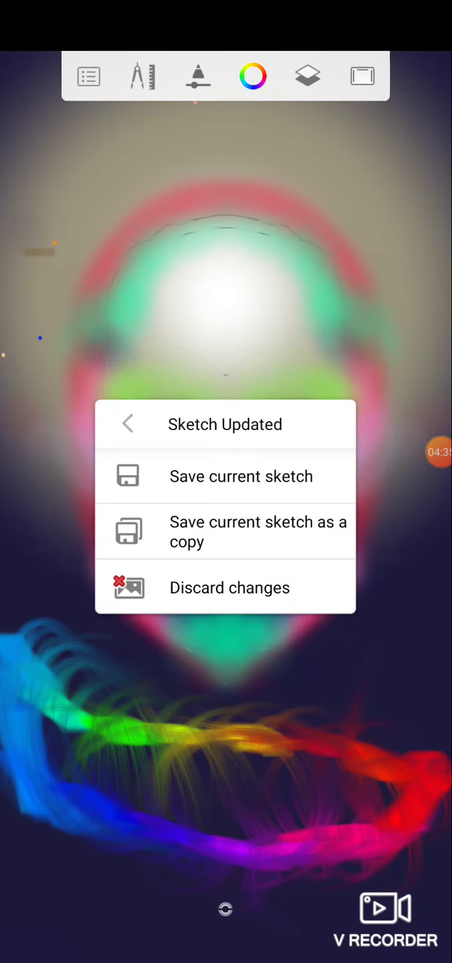
Save the updated sketch from the Sketch Updated prompt.
left_click(240, 477)
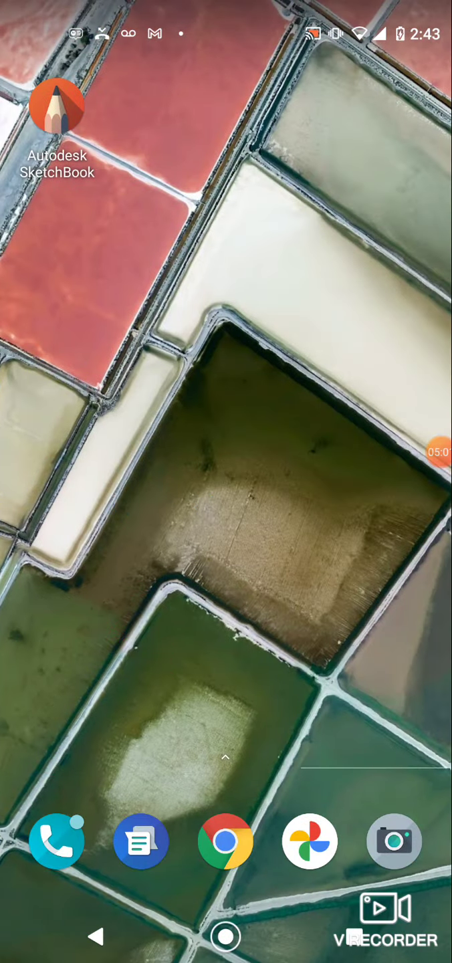
Reopen SketchBook on the saved painting, briefly hiding the interface to view it whole.
left_click(57, 110)
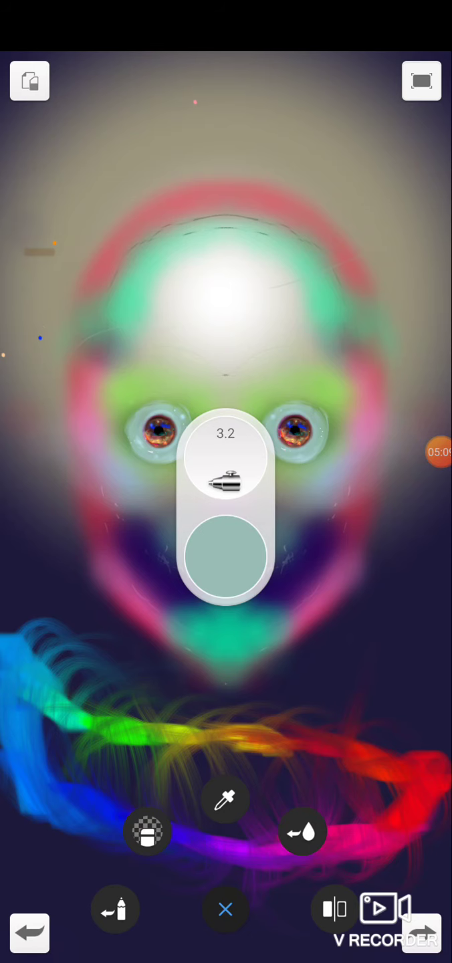
left_click(225, 910)
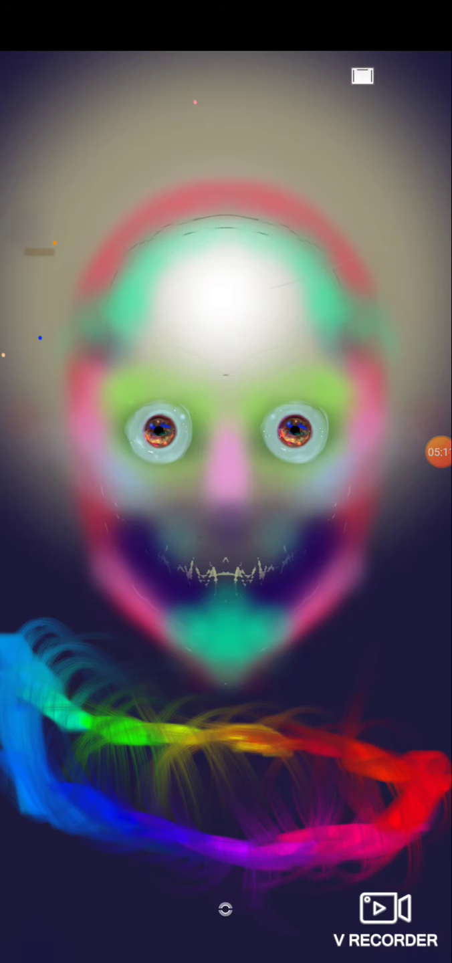
left_click(225, 912)
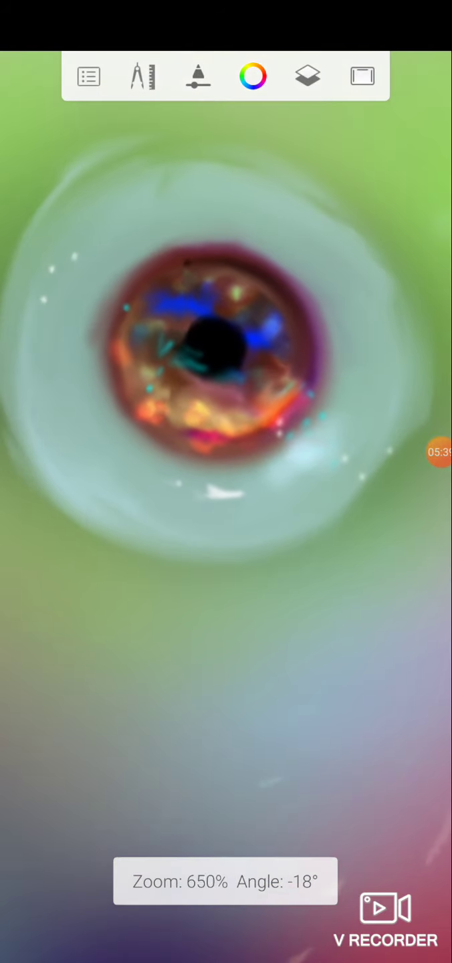
Pick up a colour from the eye, check the Hard Airbrush settings, and bring up the current layer's options.
left_click(251, 76)
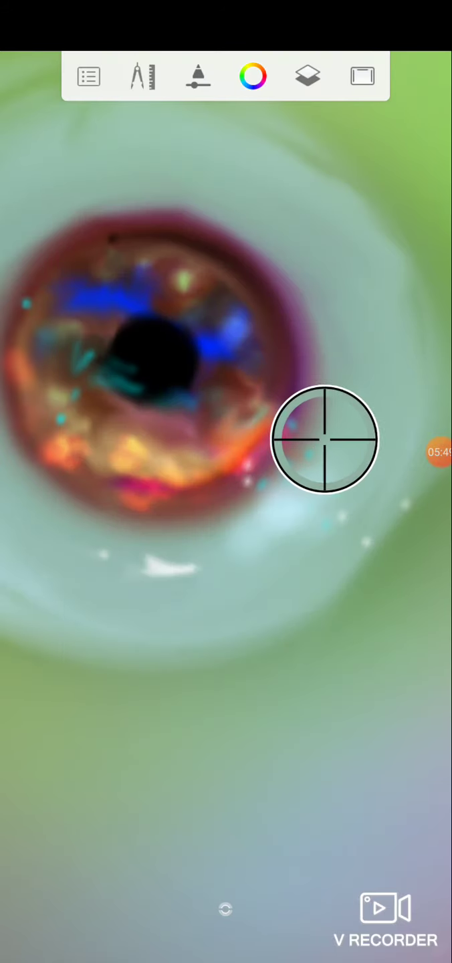
left_click(143, 75)
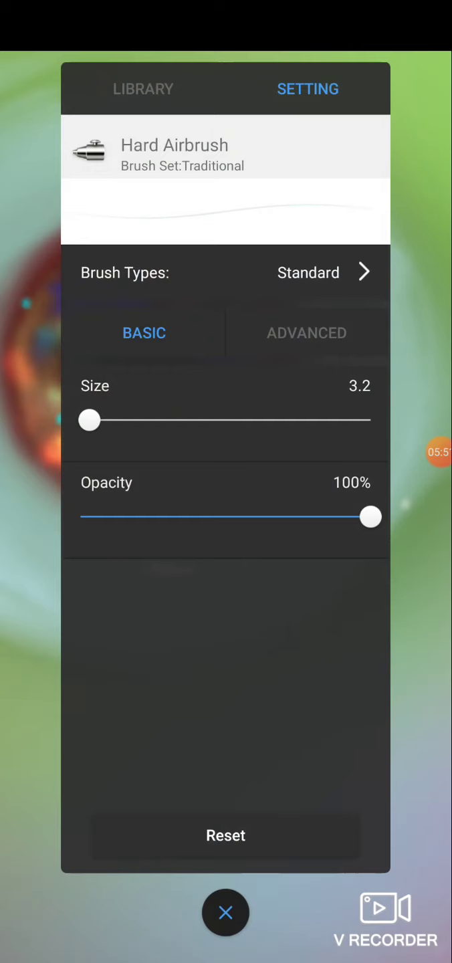
left_click(225, 913)
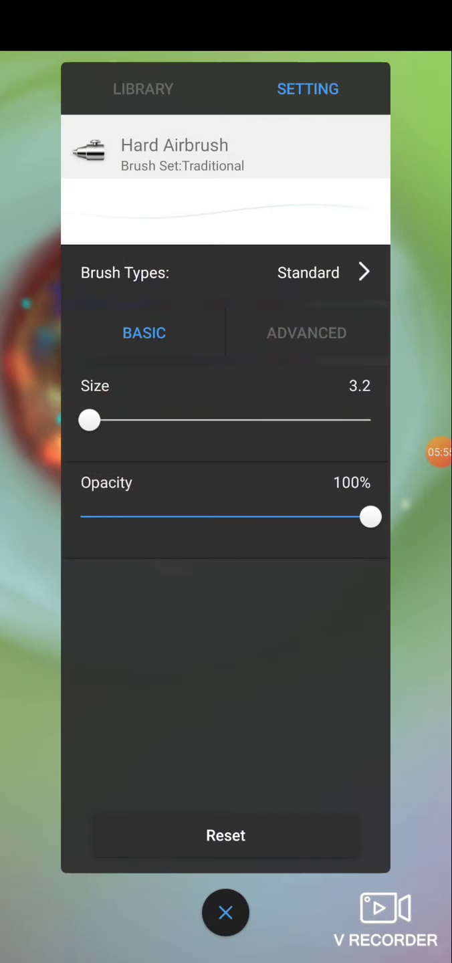
left_click(225, 912)
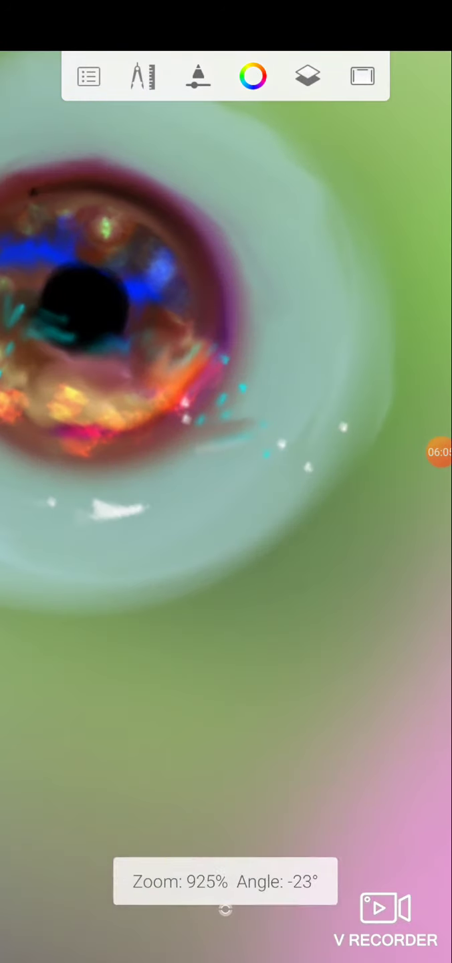
left_click(308, 75)
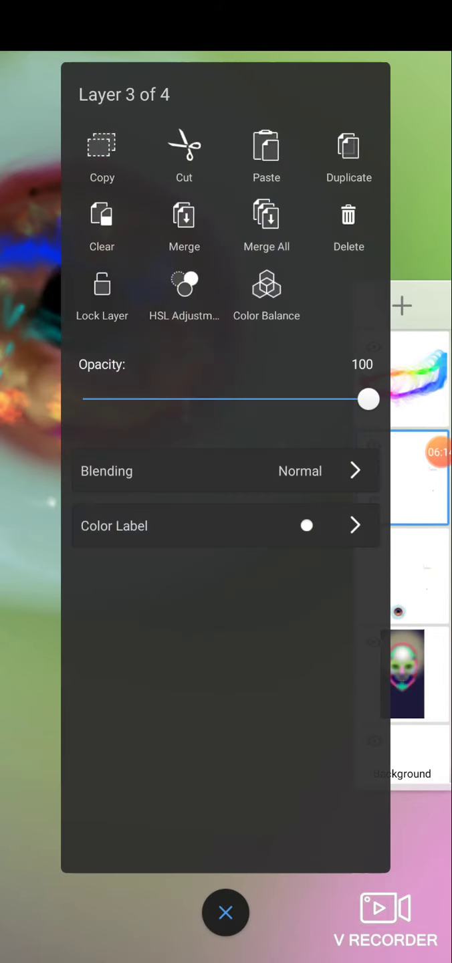
Close the Layer 3 of 4 options, leaving the four-layer stack in view.
left_click(266, 227)
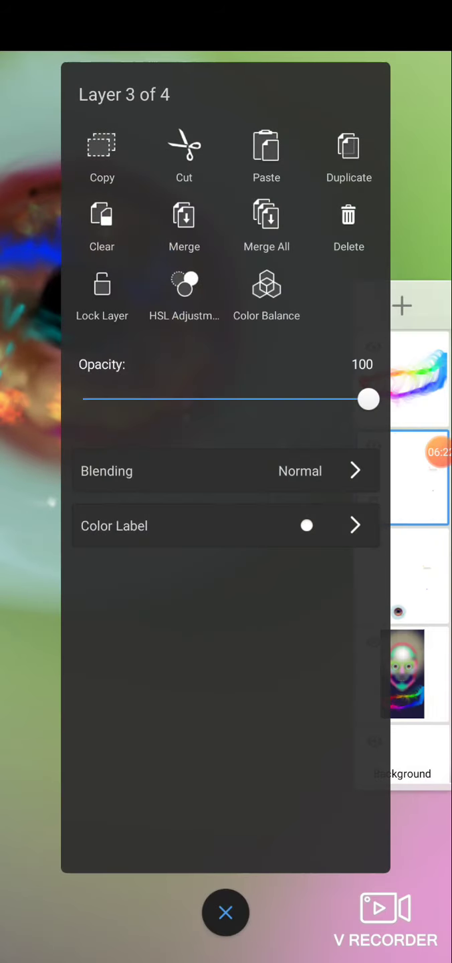
left_click(225, 913)
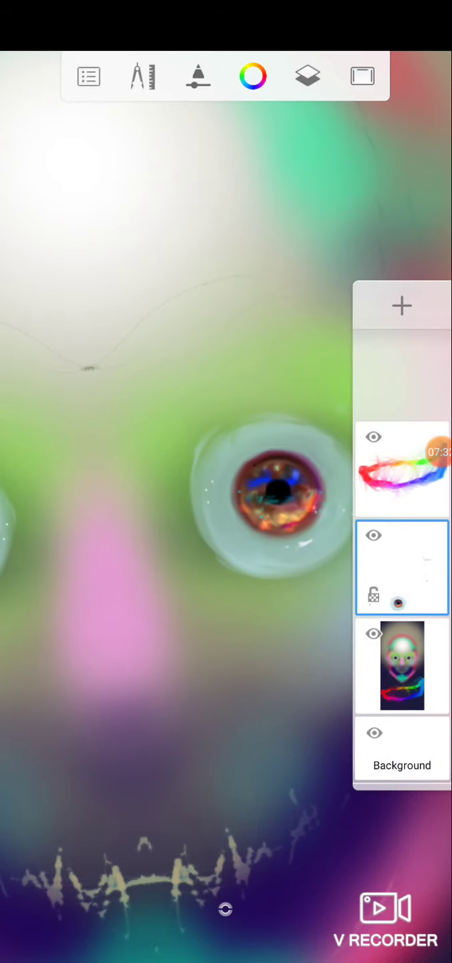
Check layer 3's options, then close the layer list to return to the glossy eye.
left_click(401, 568)
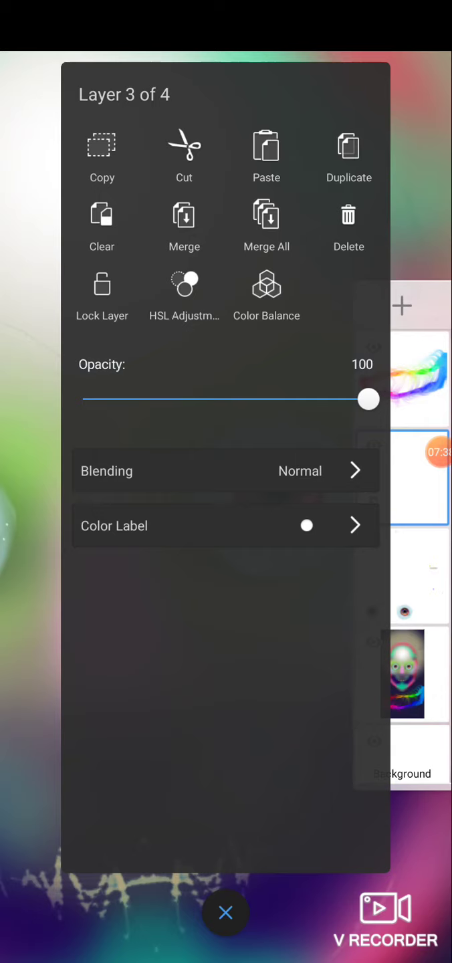
left_click(226, 912)
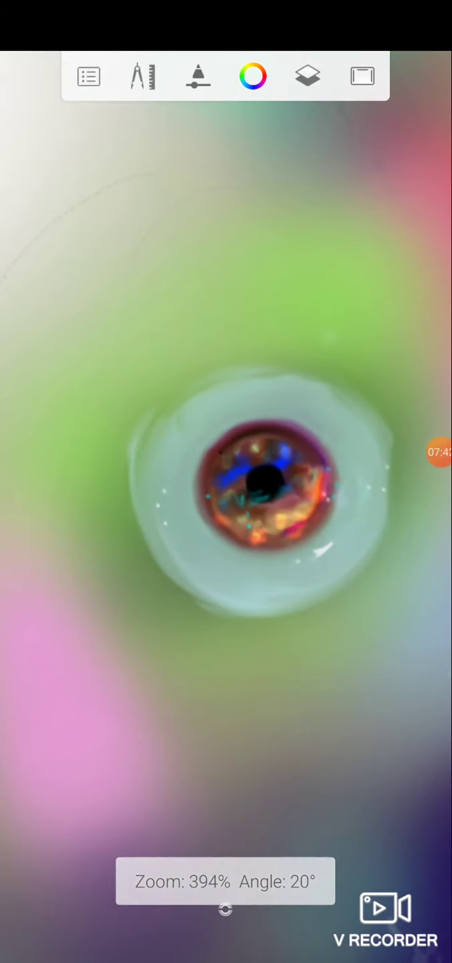
Load the Felt Pen brush with a red hue and return to the full face painting.
left_click(251, 76)
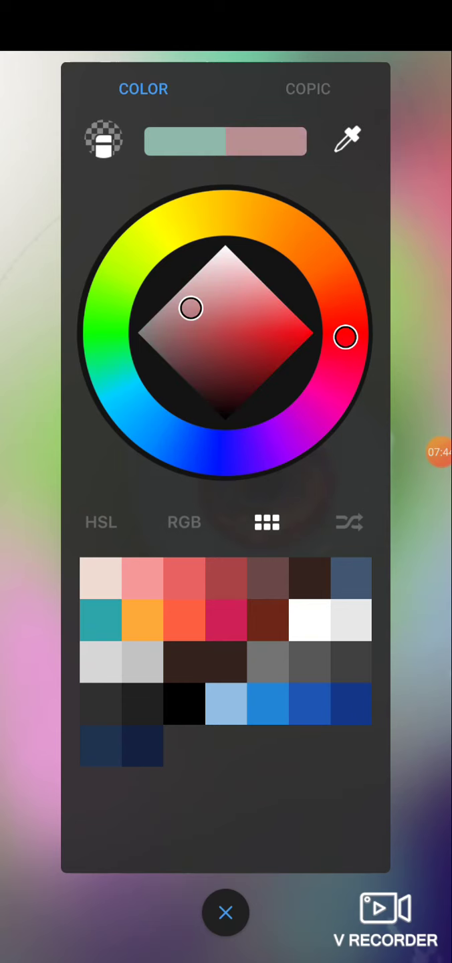
left_click_drag(190, 307, 314, 331)
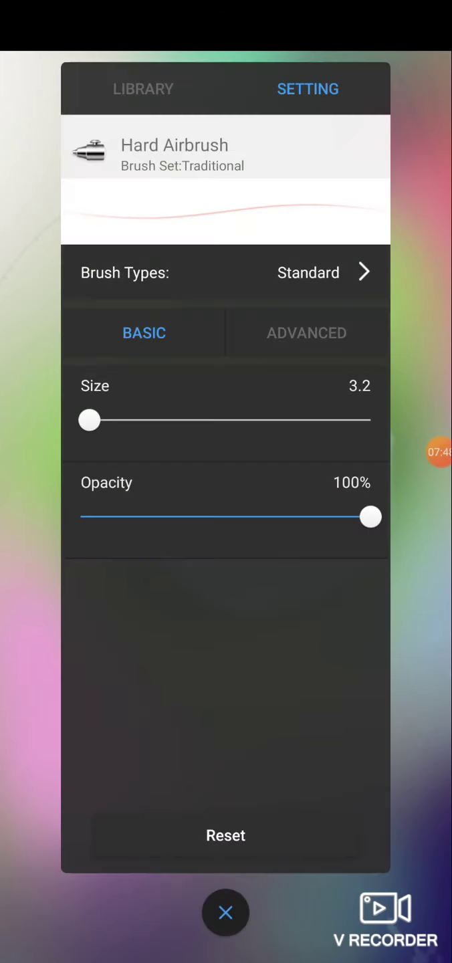
left_click(225, 913)
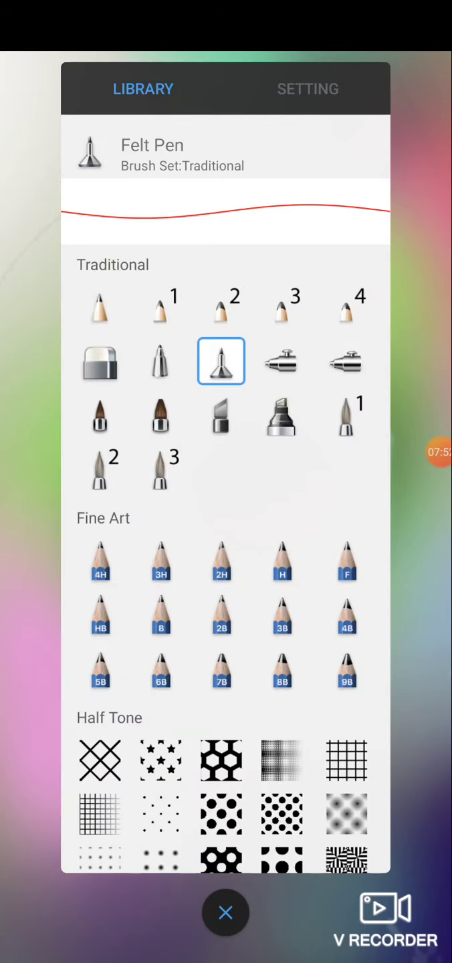
left_click(225, 913)
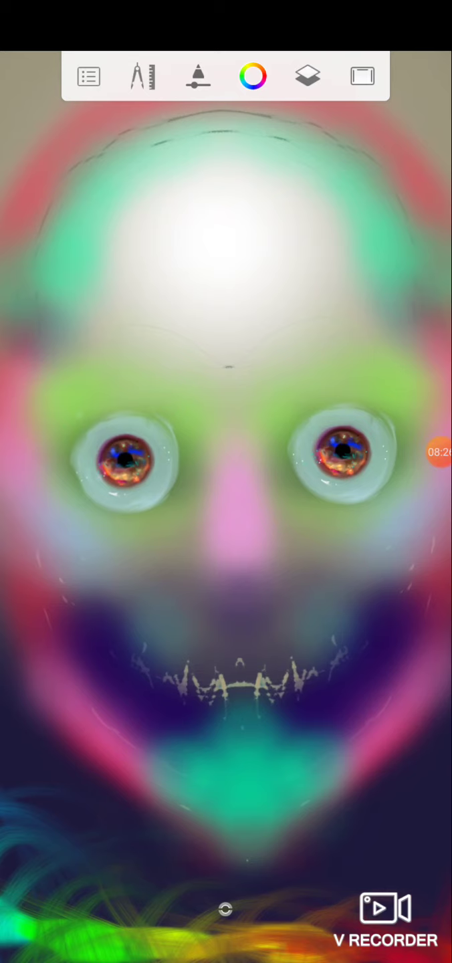
Set the red Felt Pen to size 2.0 via the brush puck in full-screen mode.
left_click(88, 76)
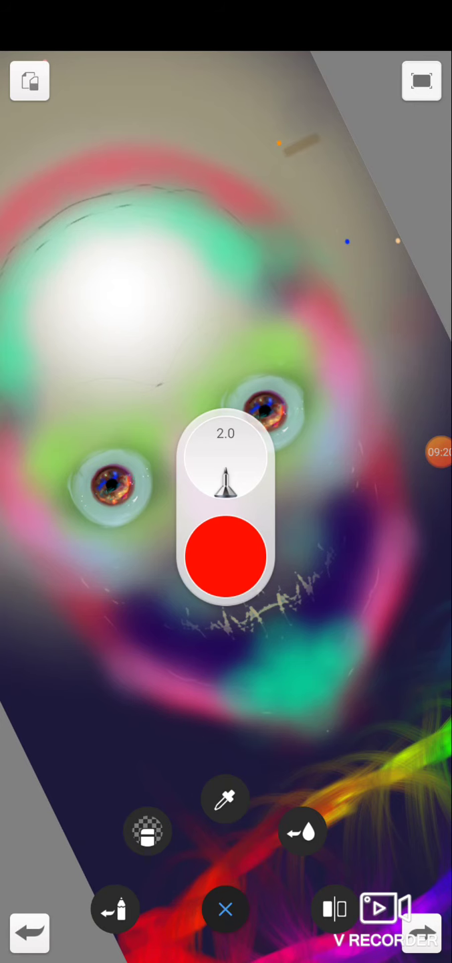
Enable Y mirror symmetry from the Tools menu, placing a symmetry line through the face.
left_click(88, 76)
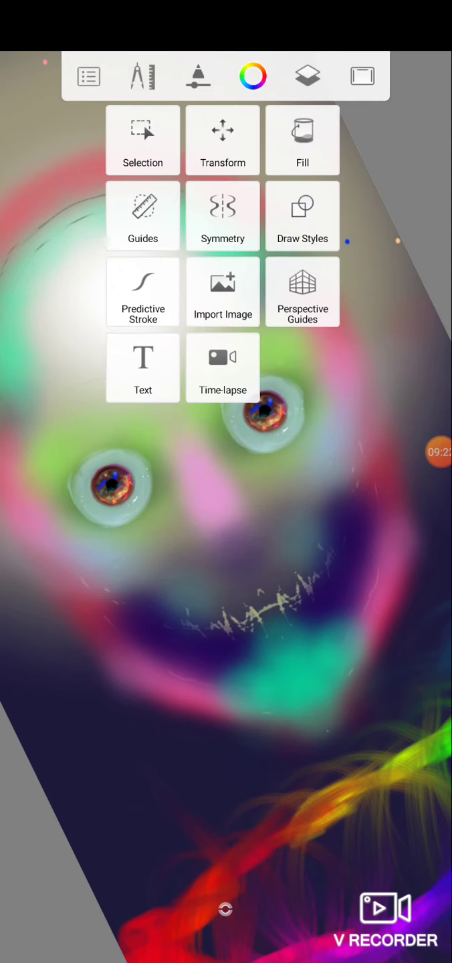
left_click(222, 215)
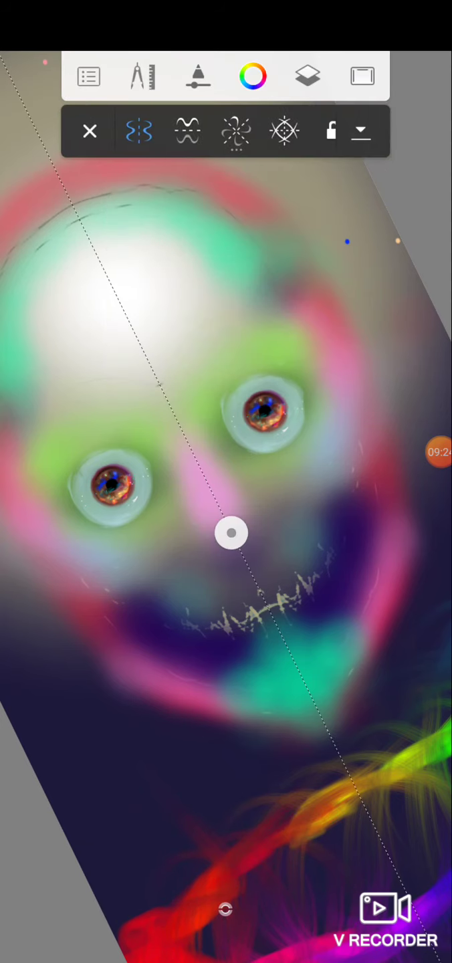